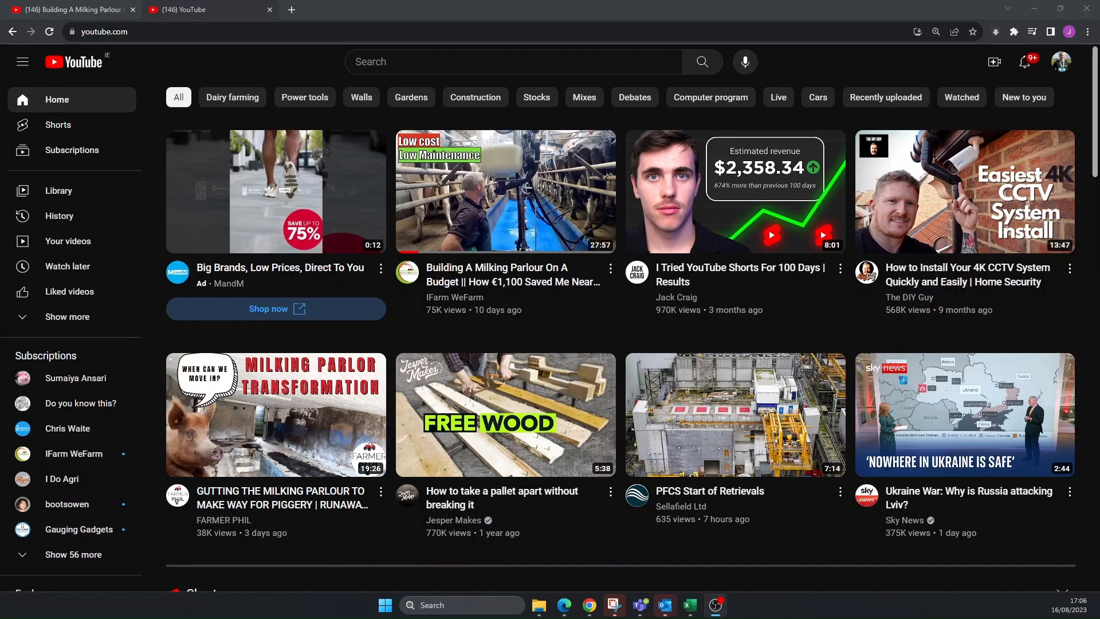
mouse_move(68, 25)
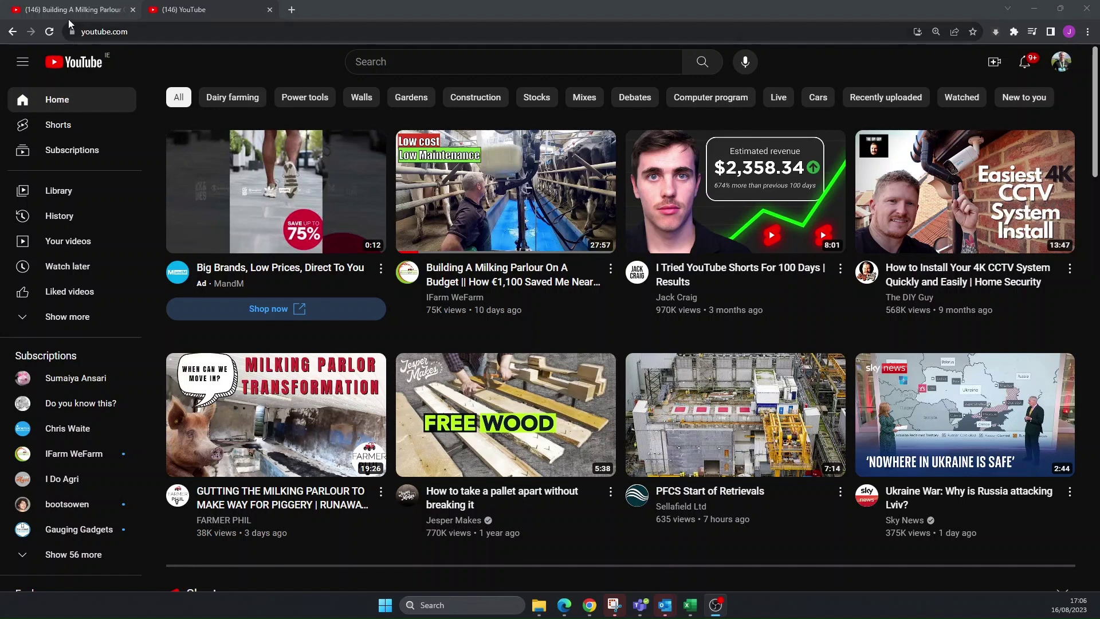
Switch to the browser tab with the Building A Milking Parlour On A Budget video.
click(503, 191)
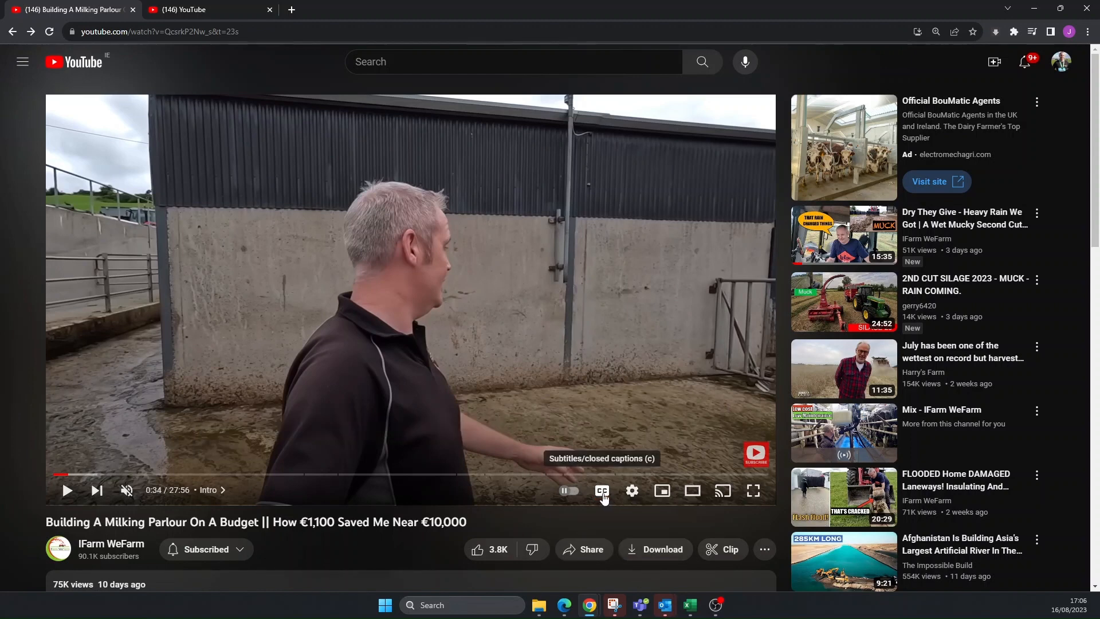
Turn on English auto-generated captions and bring up the subtitle language options.
click(601, 490)
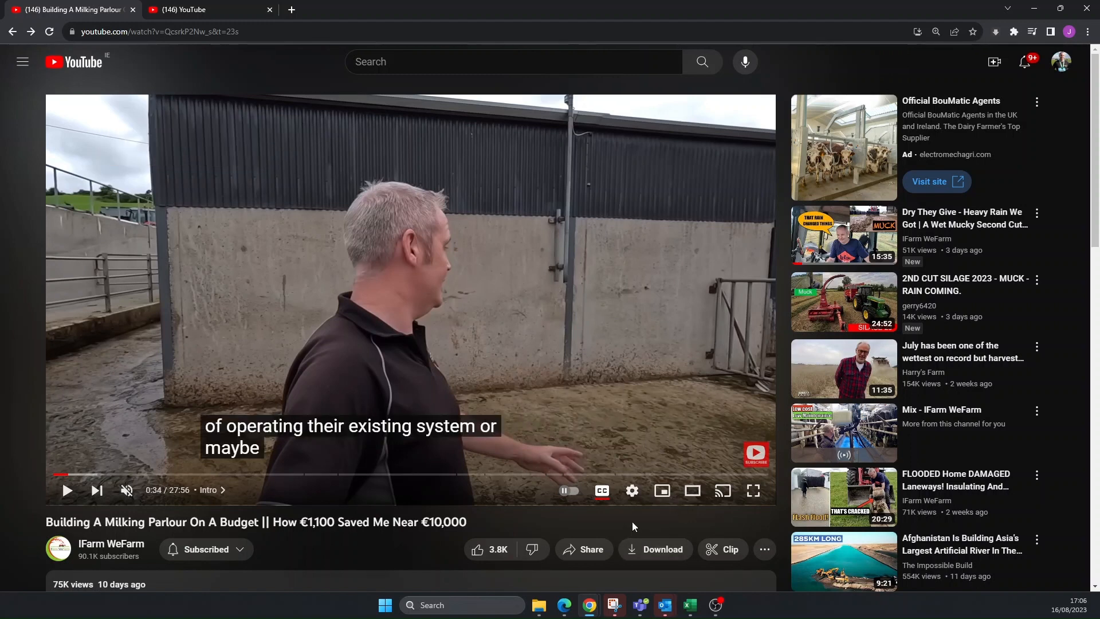
mouse_move(632, 494)
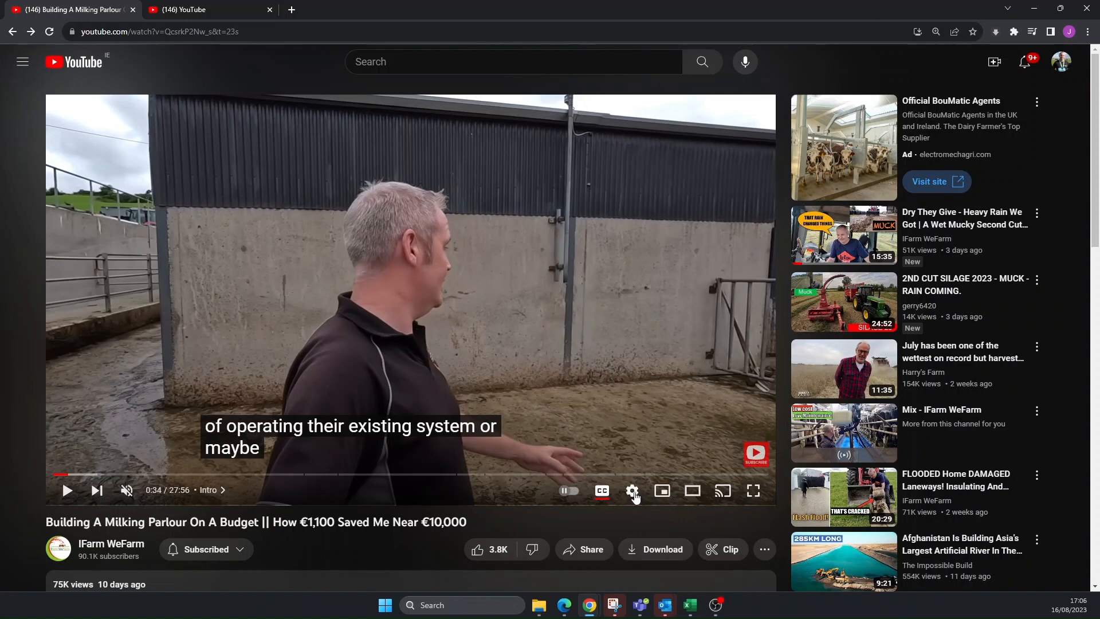
click(632, 490)
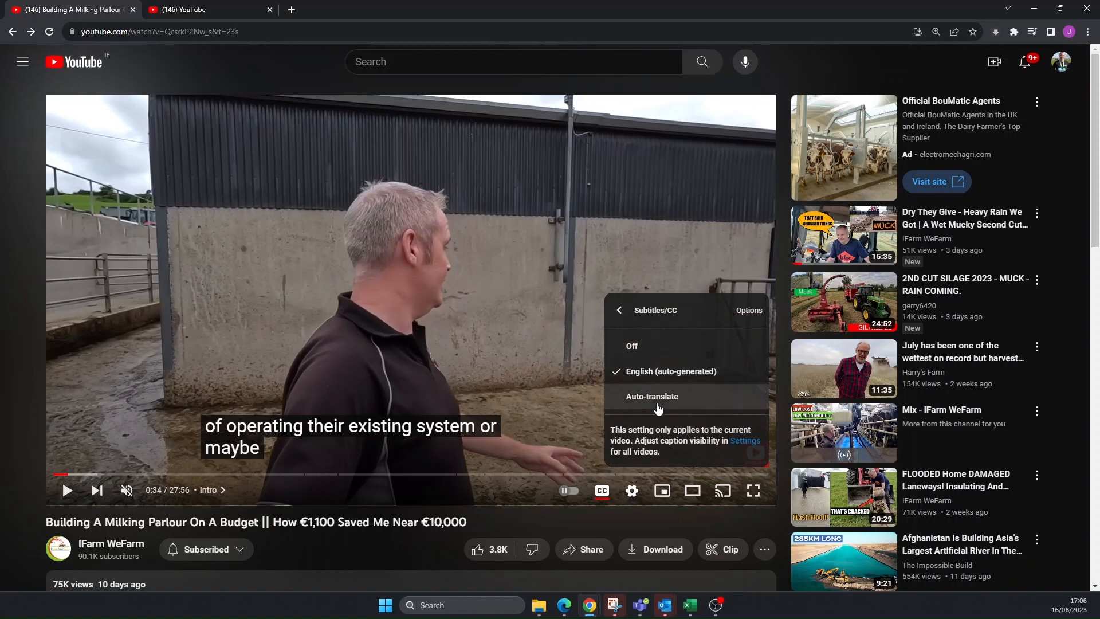
mouse_move(679, 406)
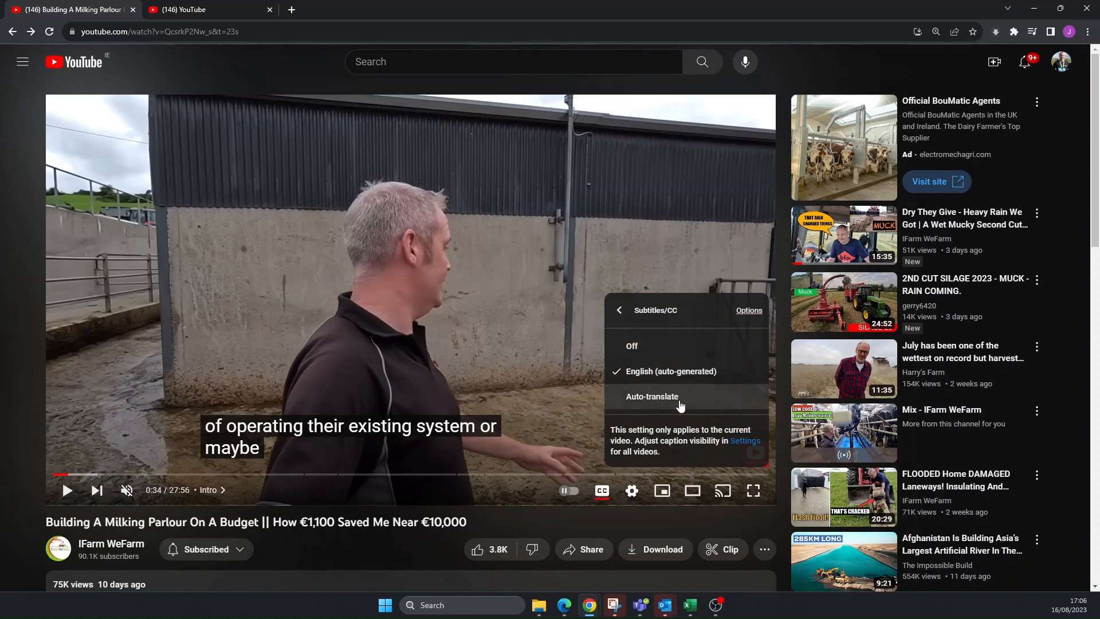
mouse_move(663, 401)
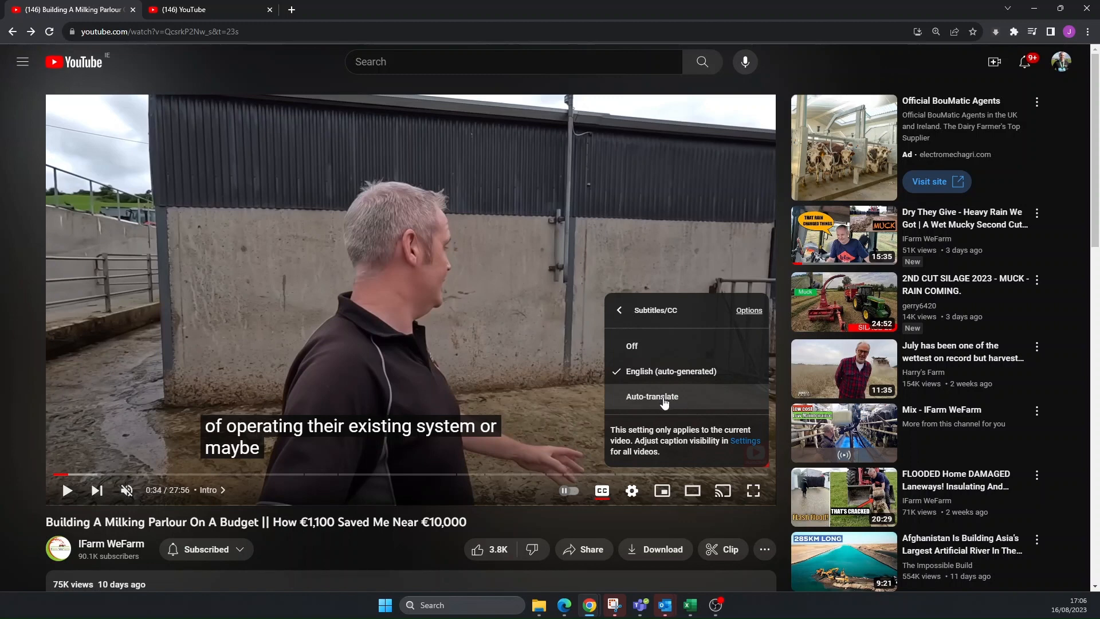
Open the caption Settings link in a new browser tab.
right_click(745, 440)
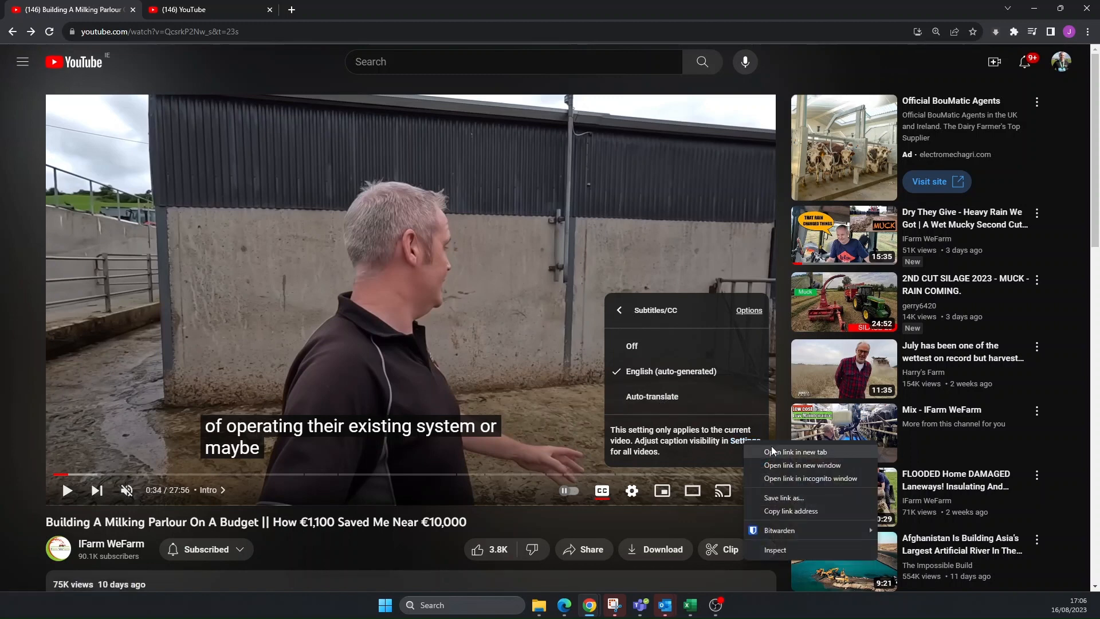
click(795, 451)
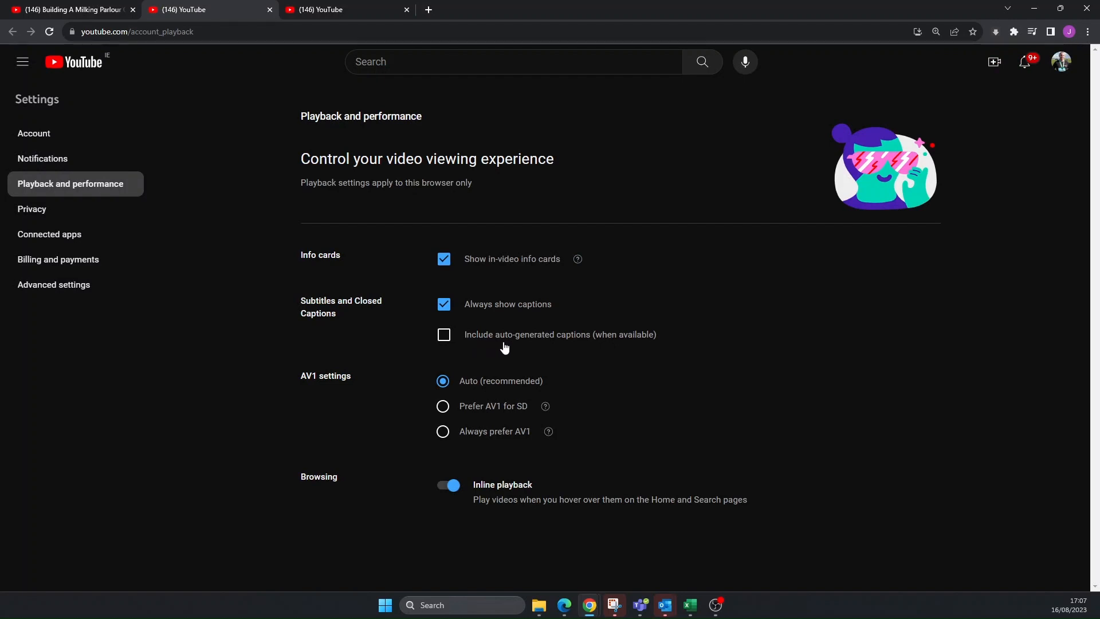
mouse_move(609, 349)
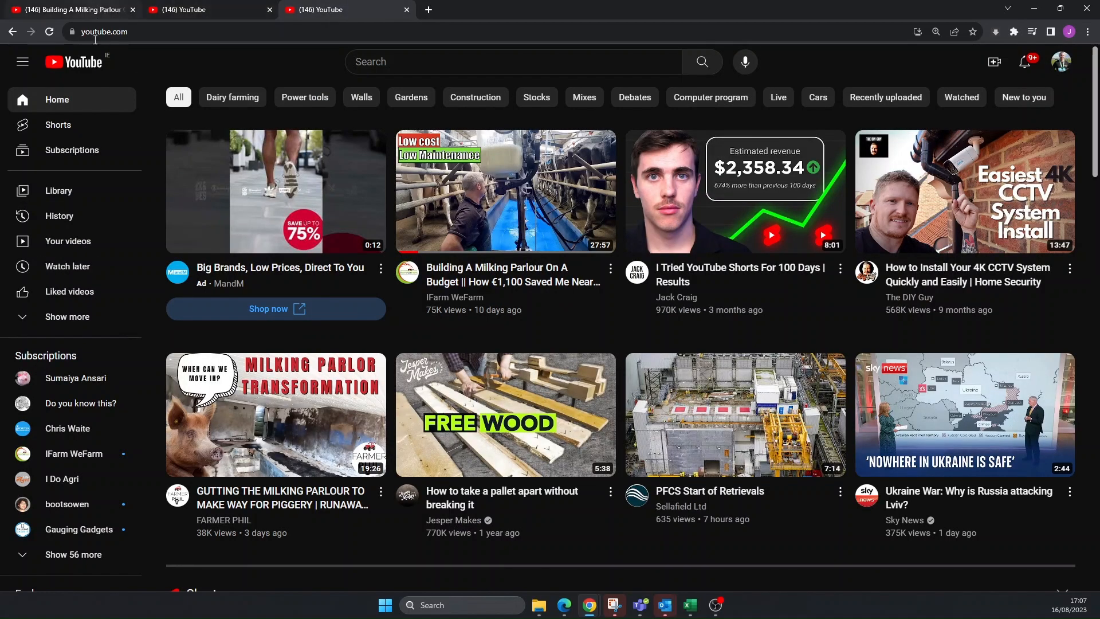
Back on the milking parlour video, auto-translate subtitles into German and resume playback.
click(505, 191)
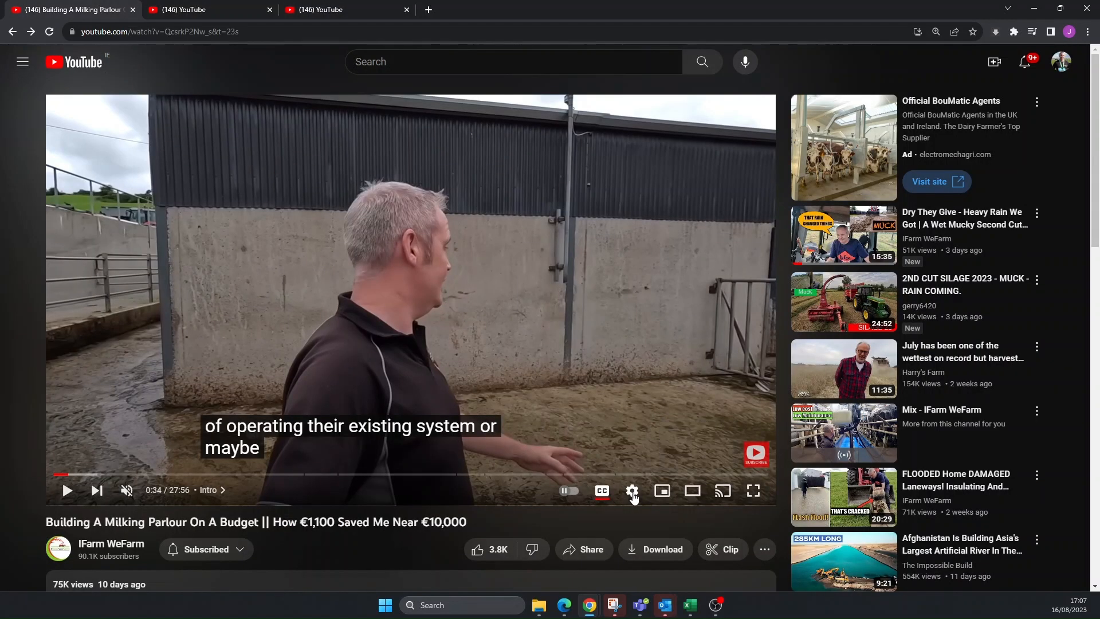
click(632, 490)
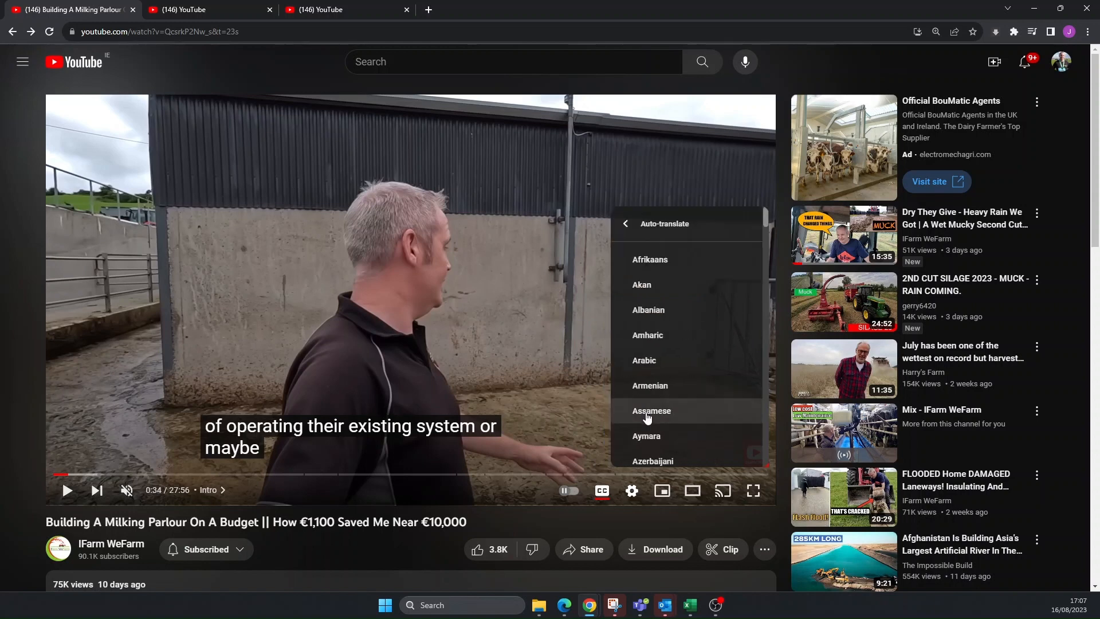
scroll(down, 3)
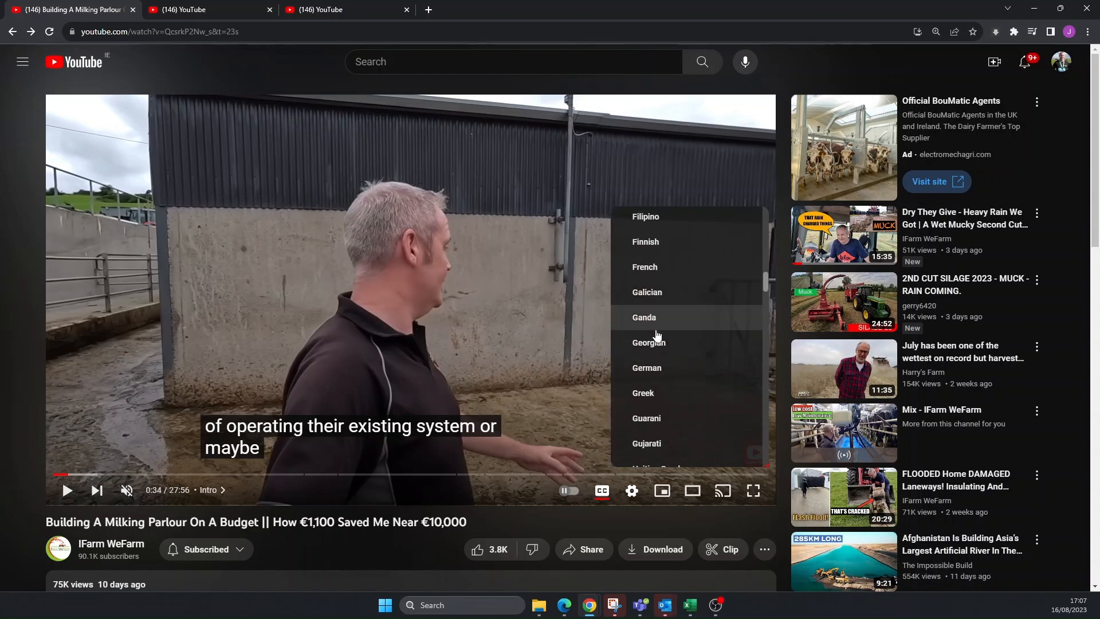
scroll(down, 3)
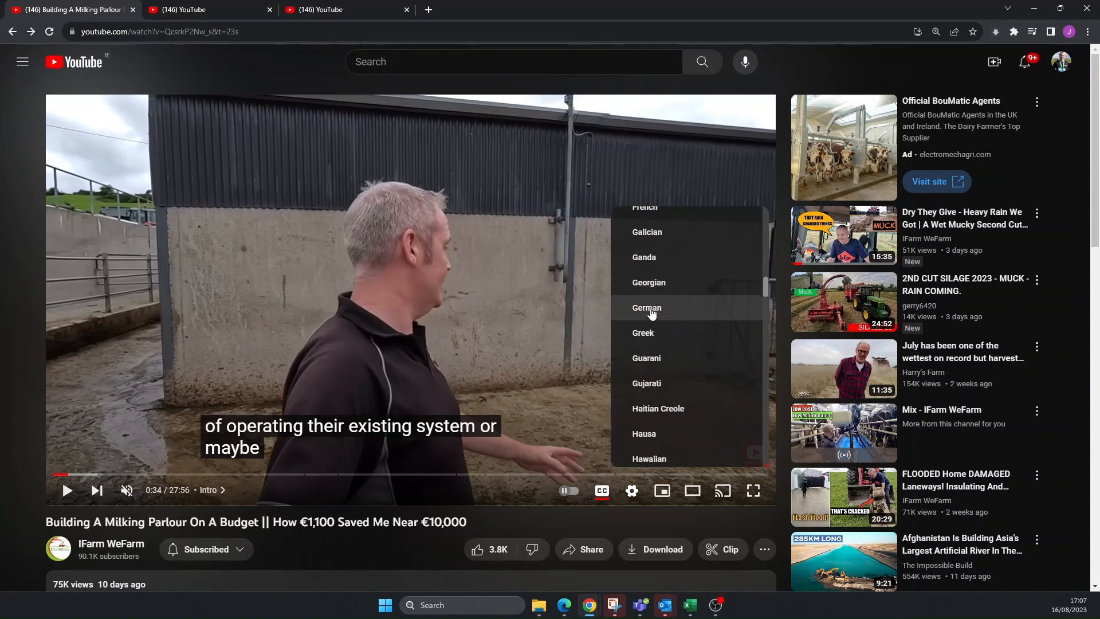
click(646, 308)
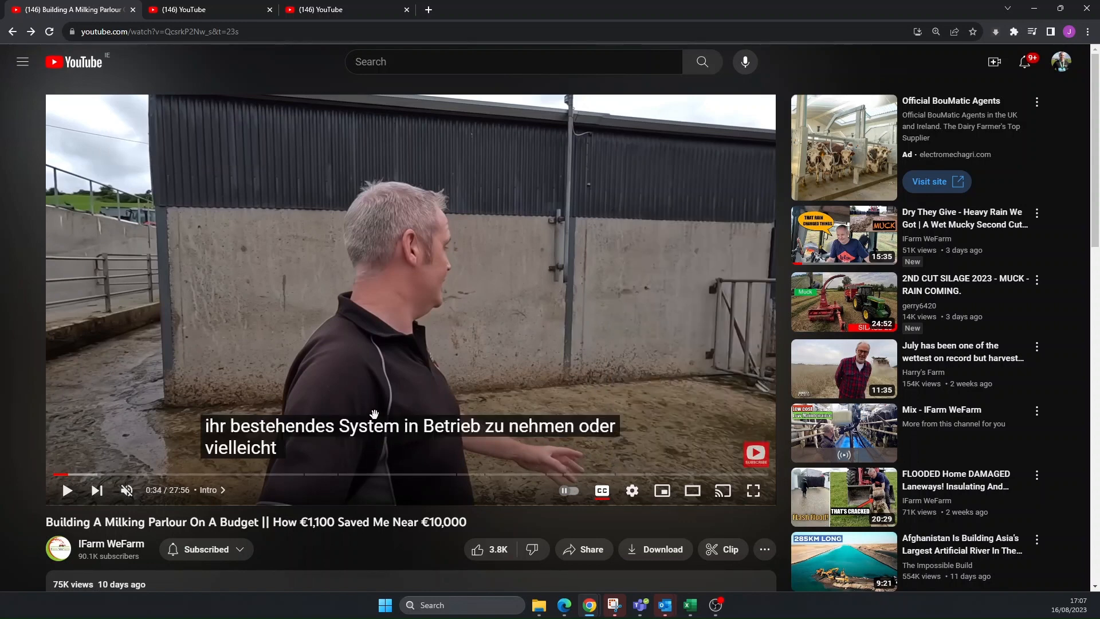
click(410, 300)
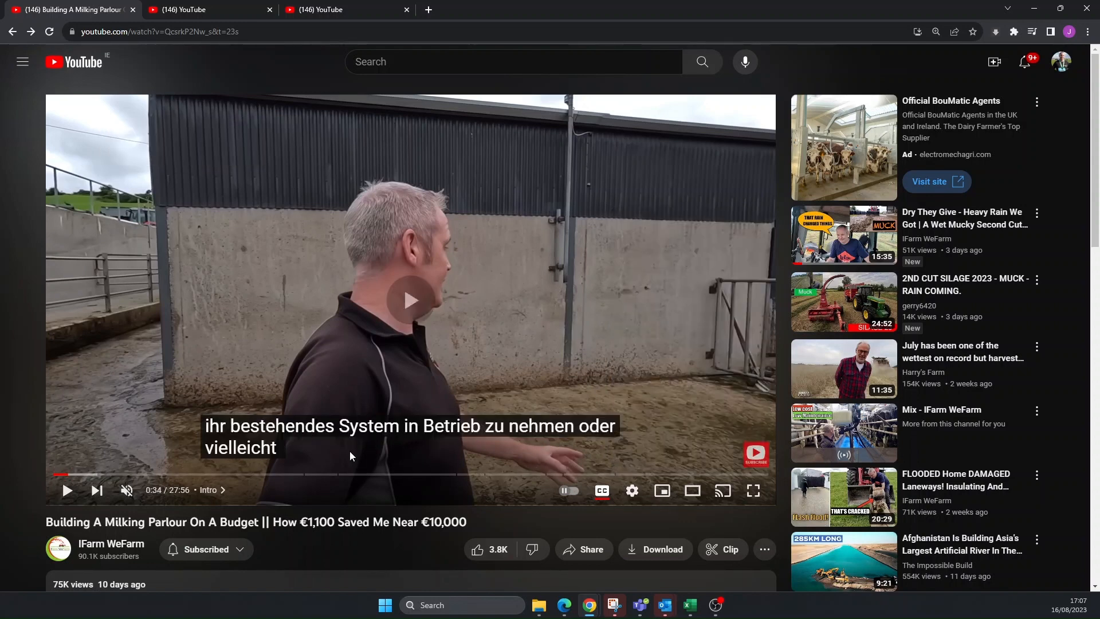
click(410, 301)
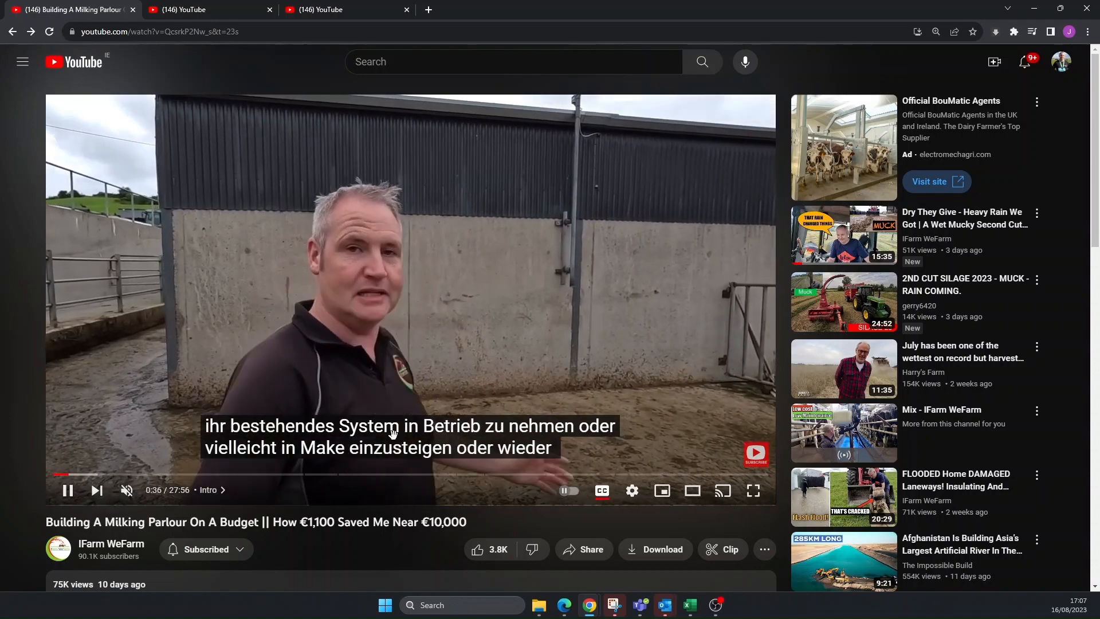